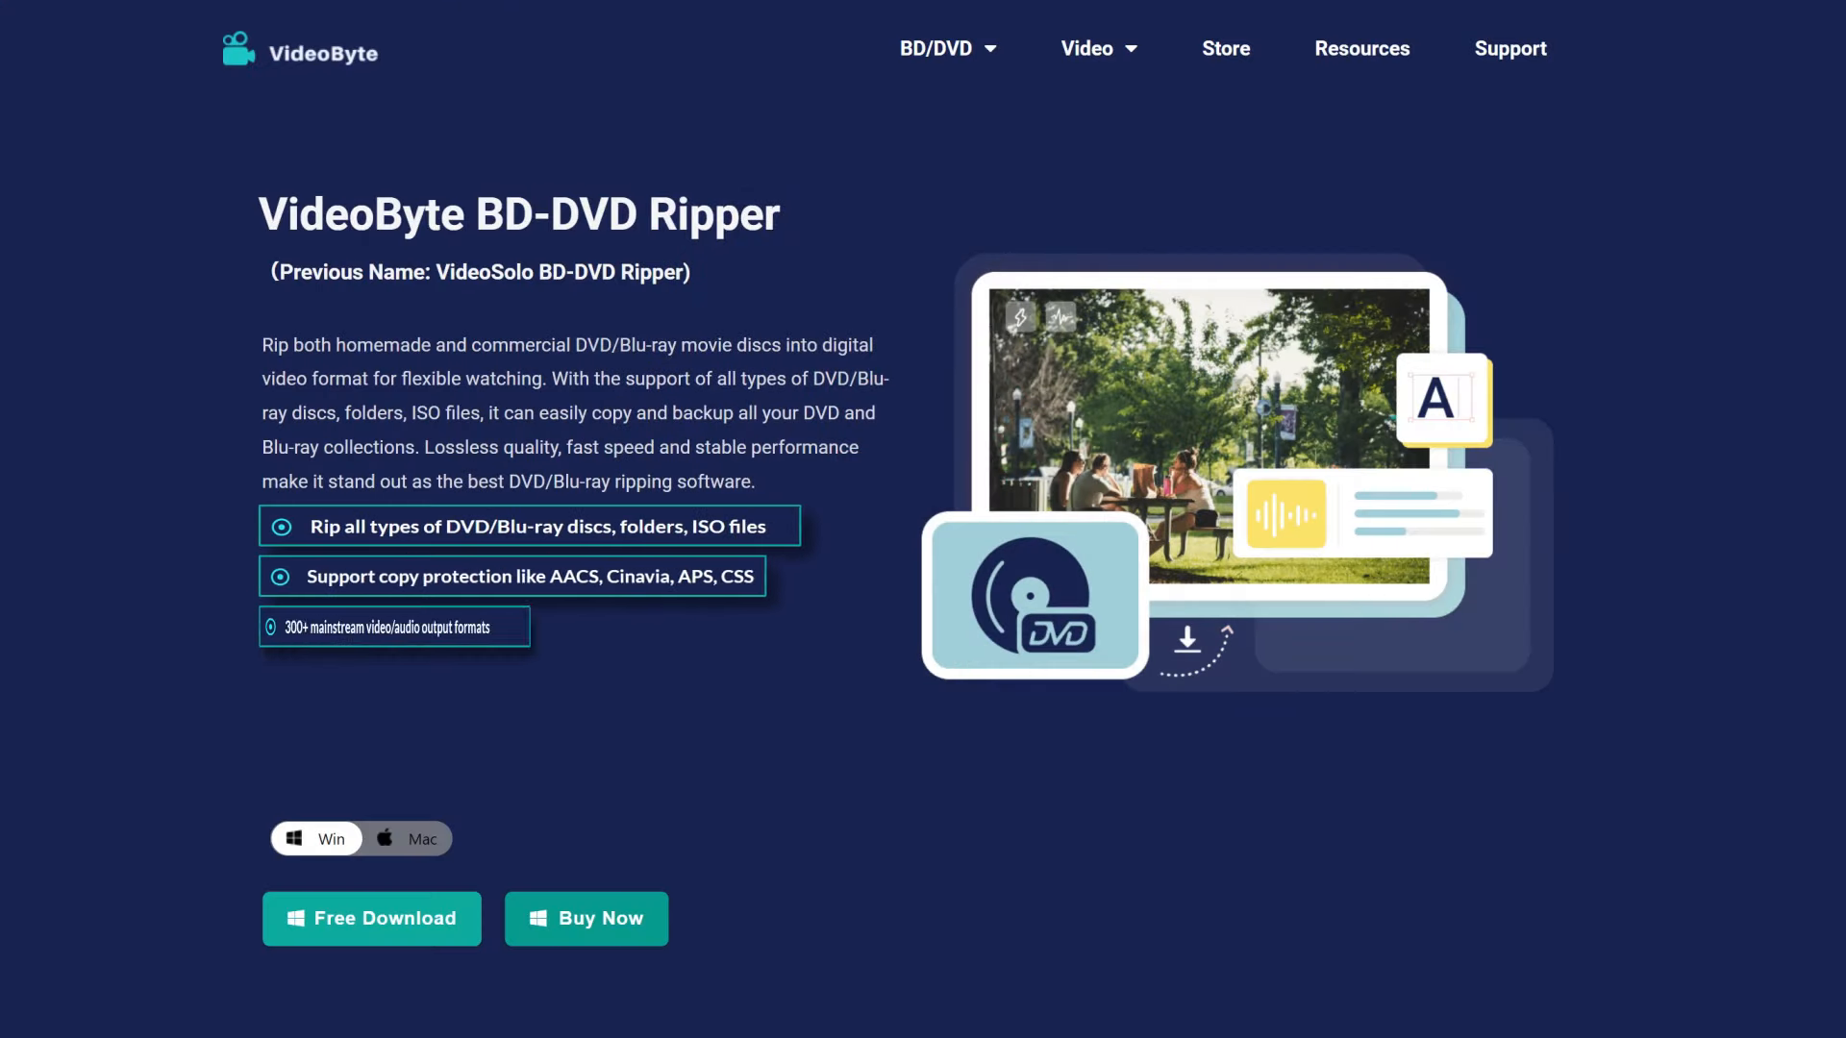
- Download the Windows ripper, launch BD-DVD Ripper, and show the Blu-ray's full title list
click(371, 919)
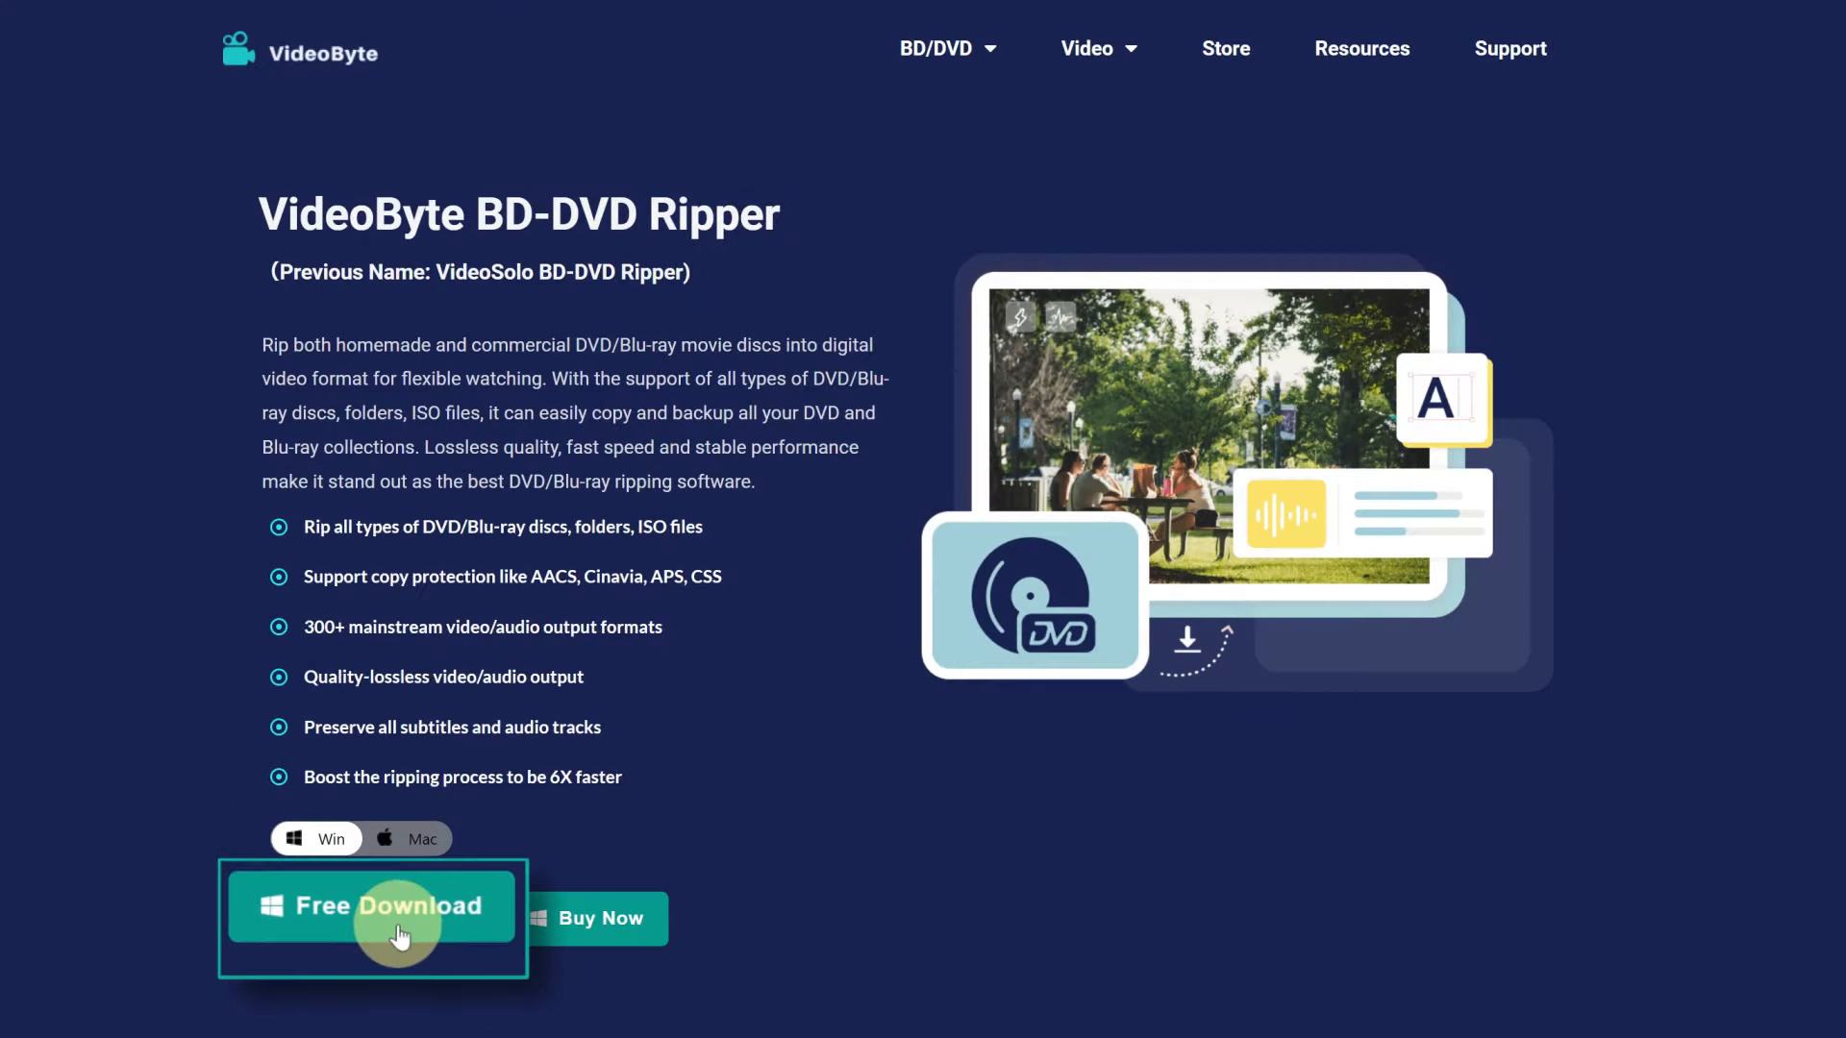
scroll(down, 3)
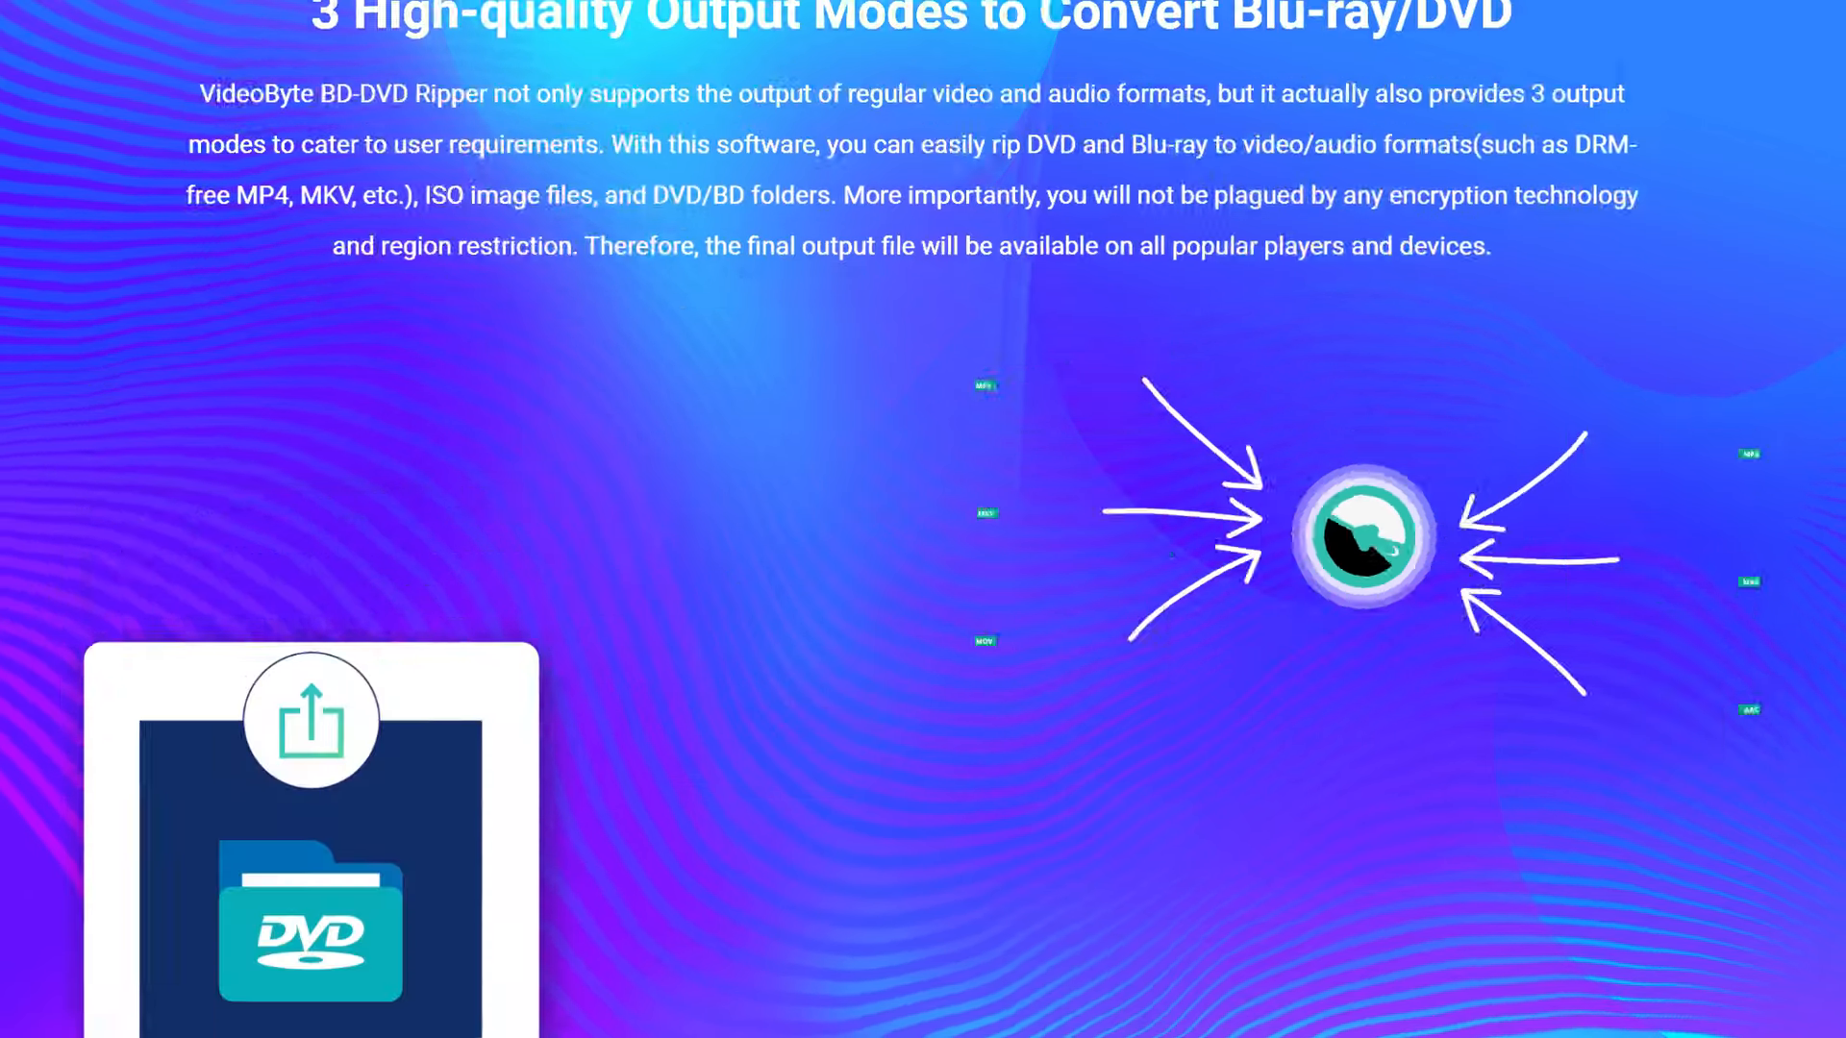
scroll(down, 3)
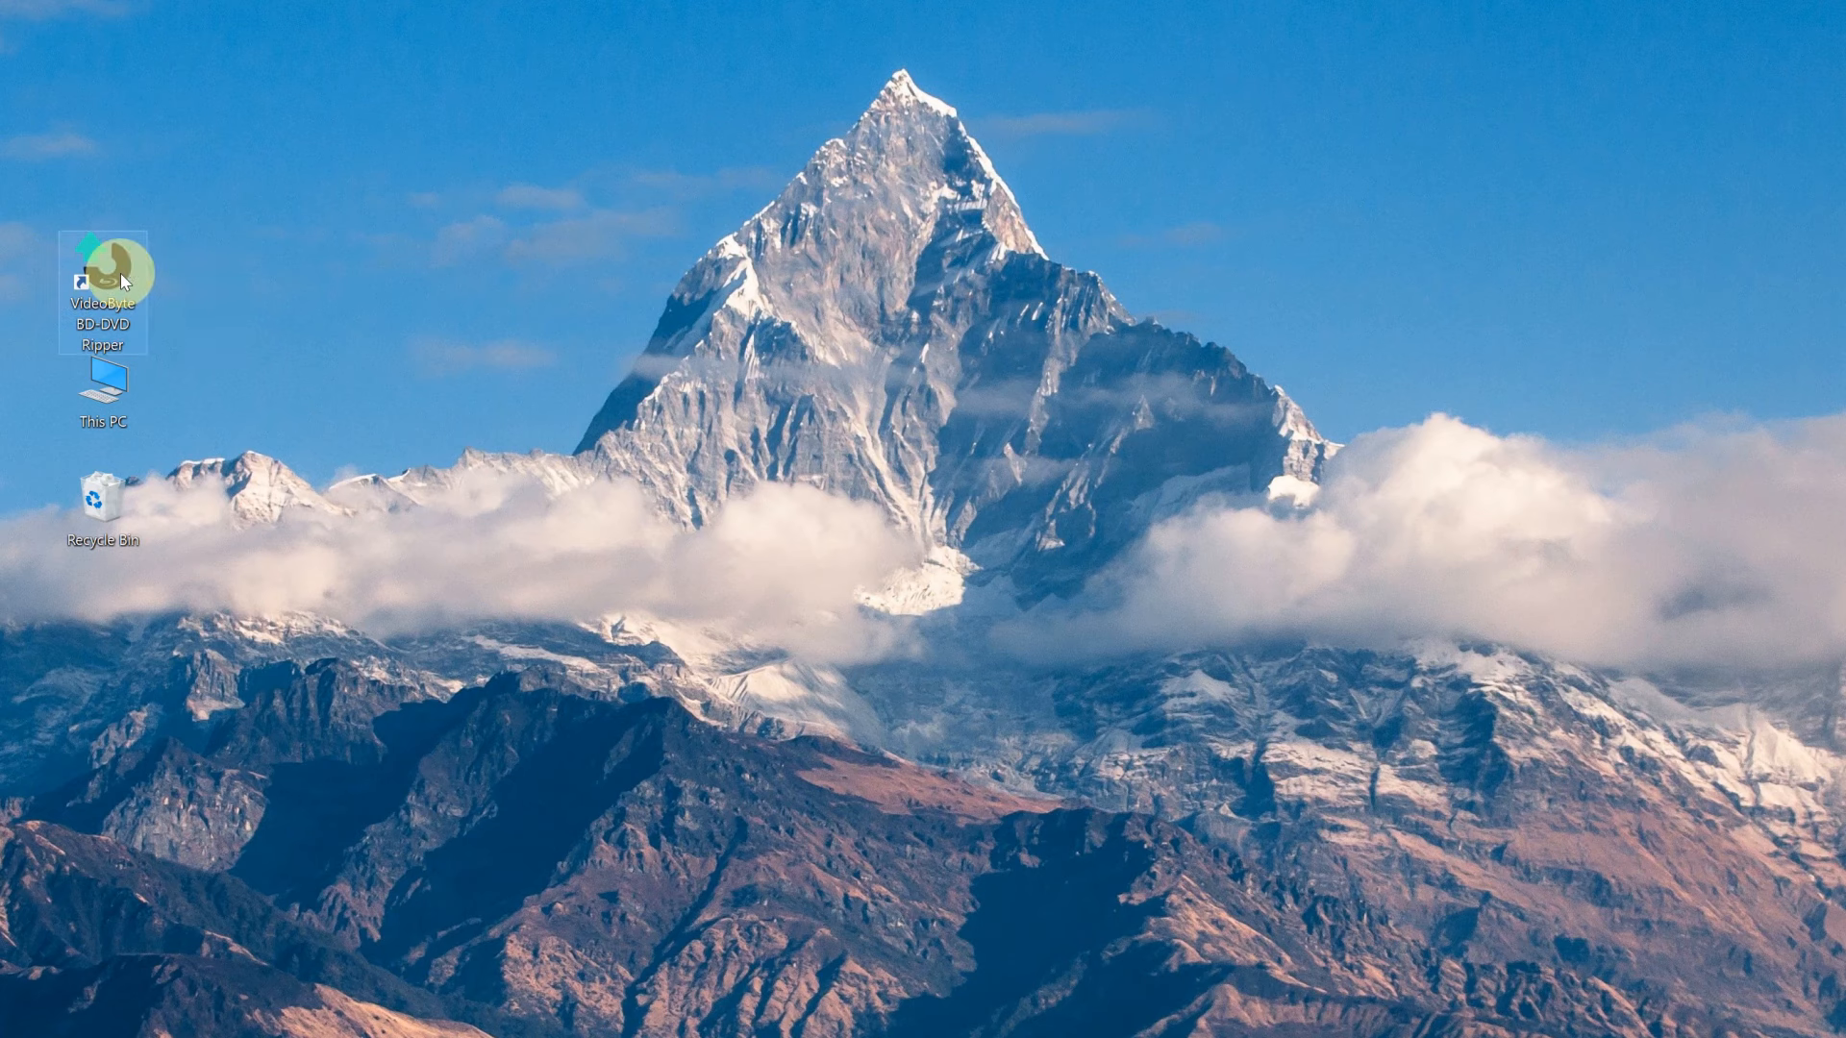
double_click(103, 271)
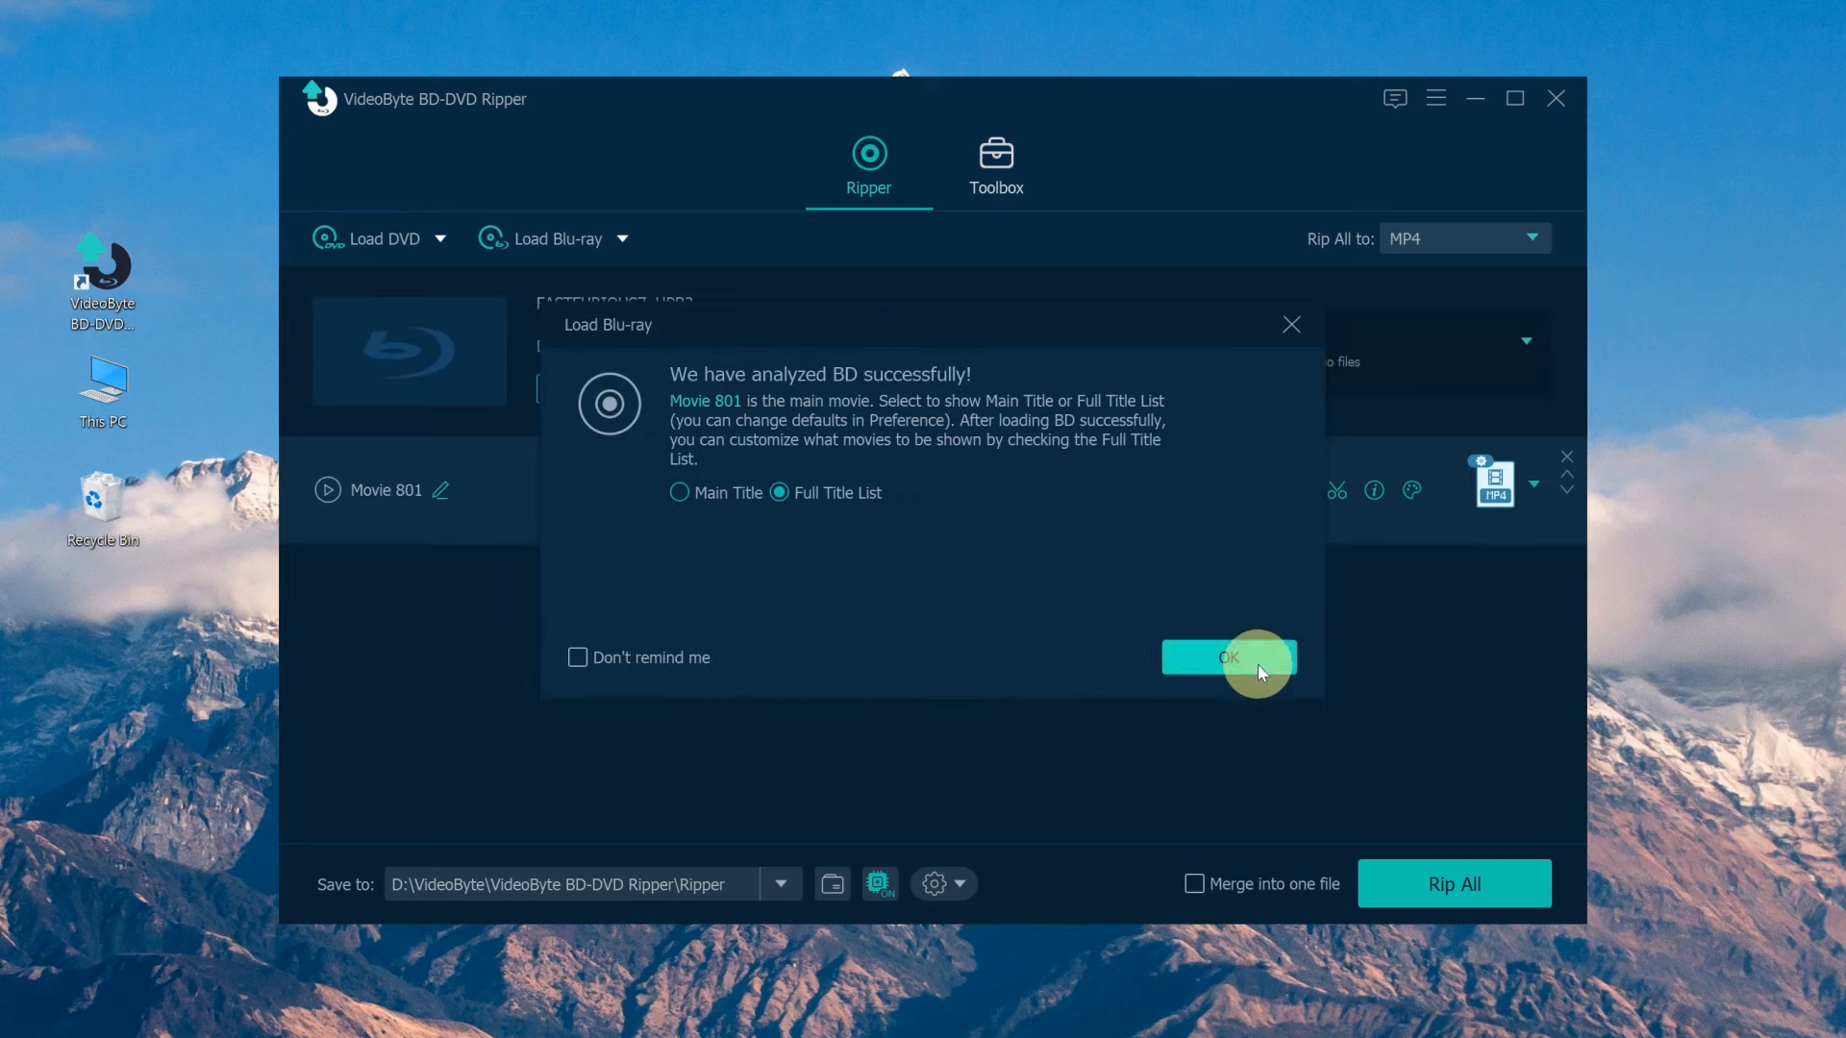
click(1533, 238)
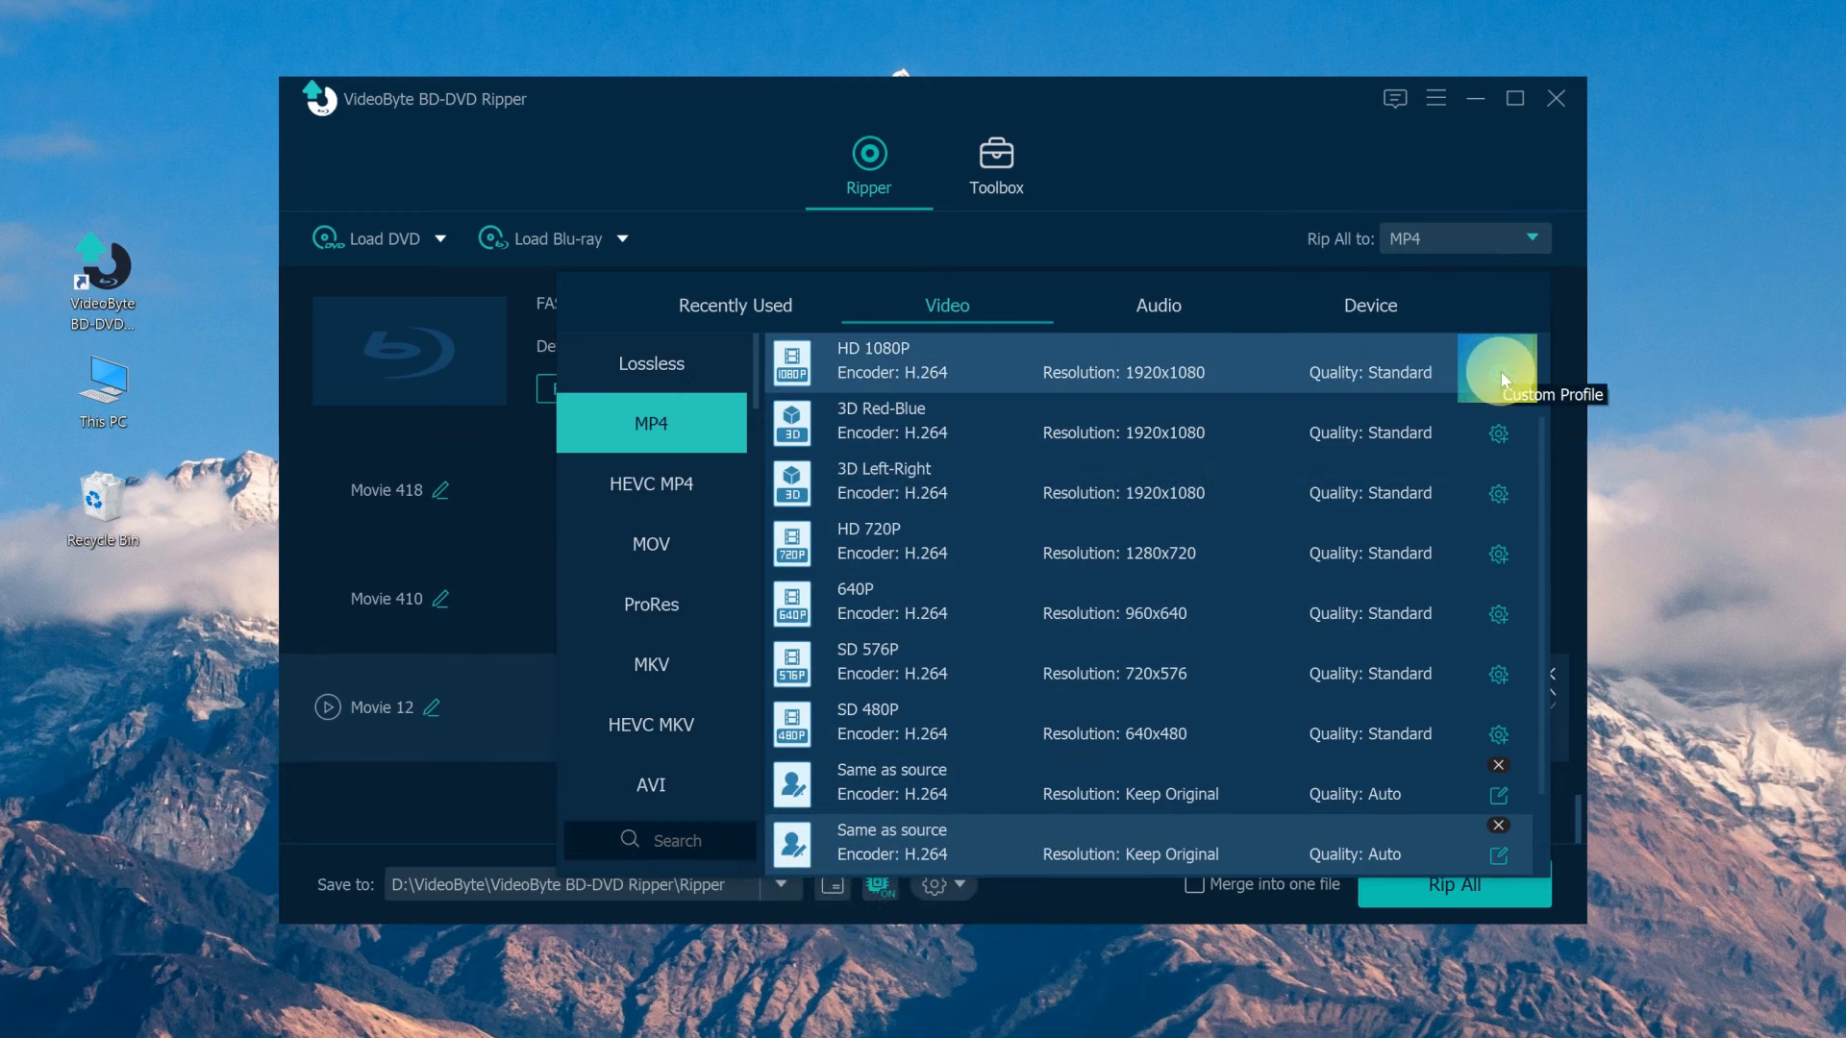
- Review the HD 1080P MP4 profile's resolution options, then close the profile editor
click(1498, 372)
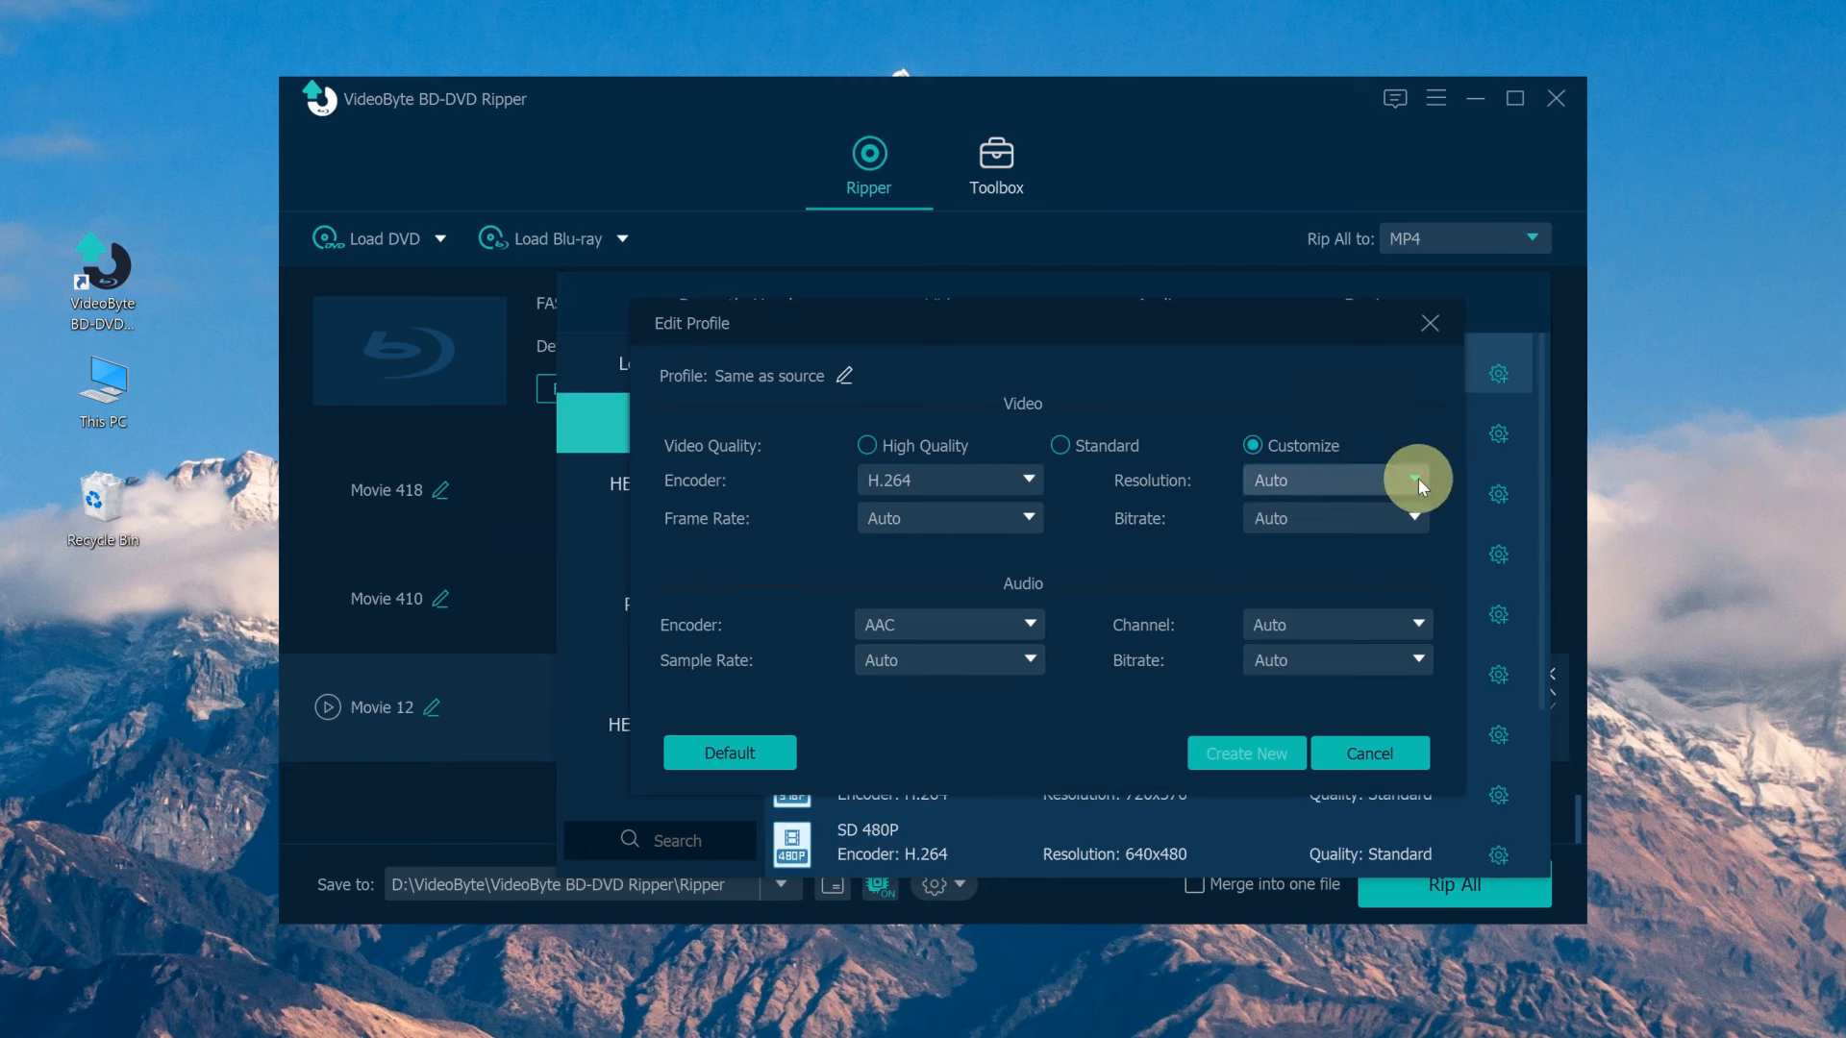
click(1417, 479)
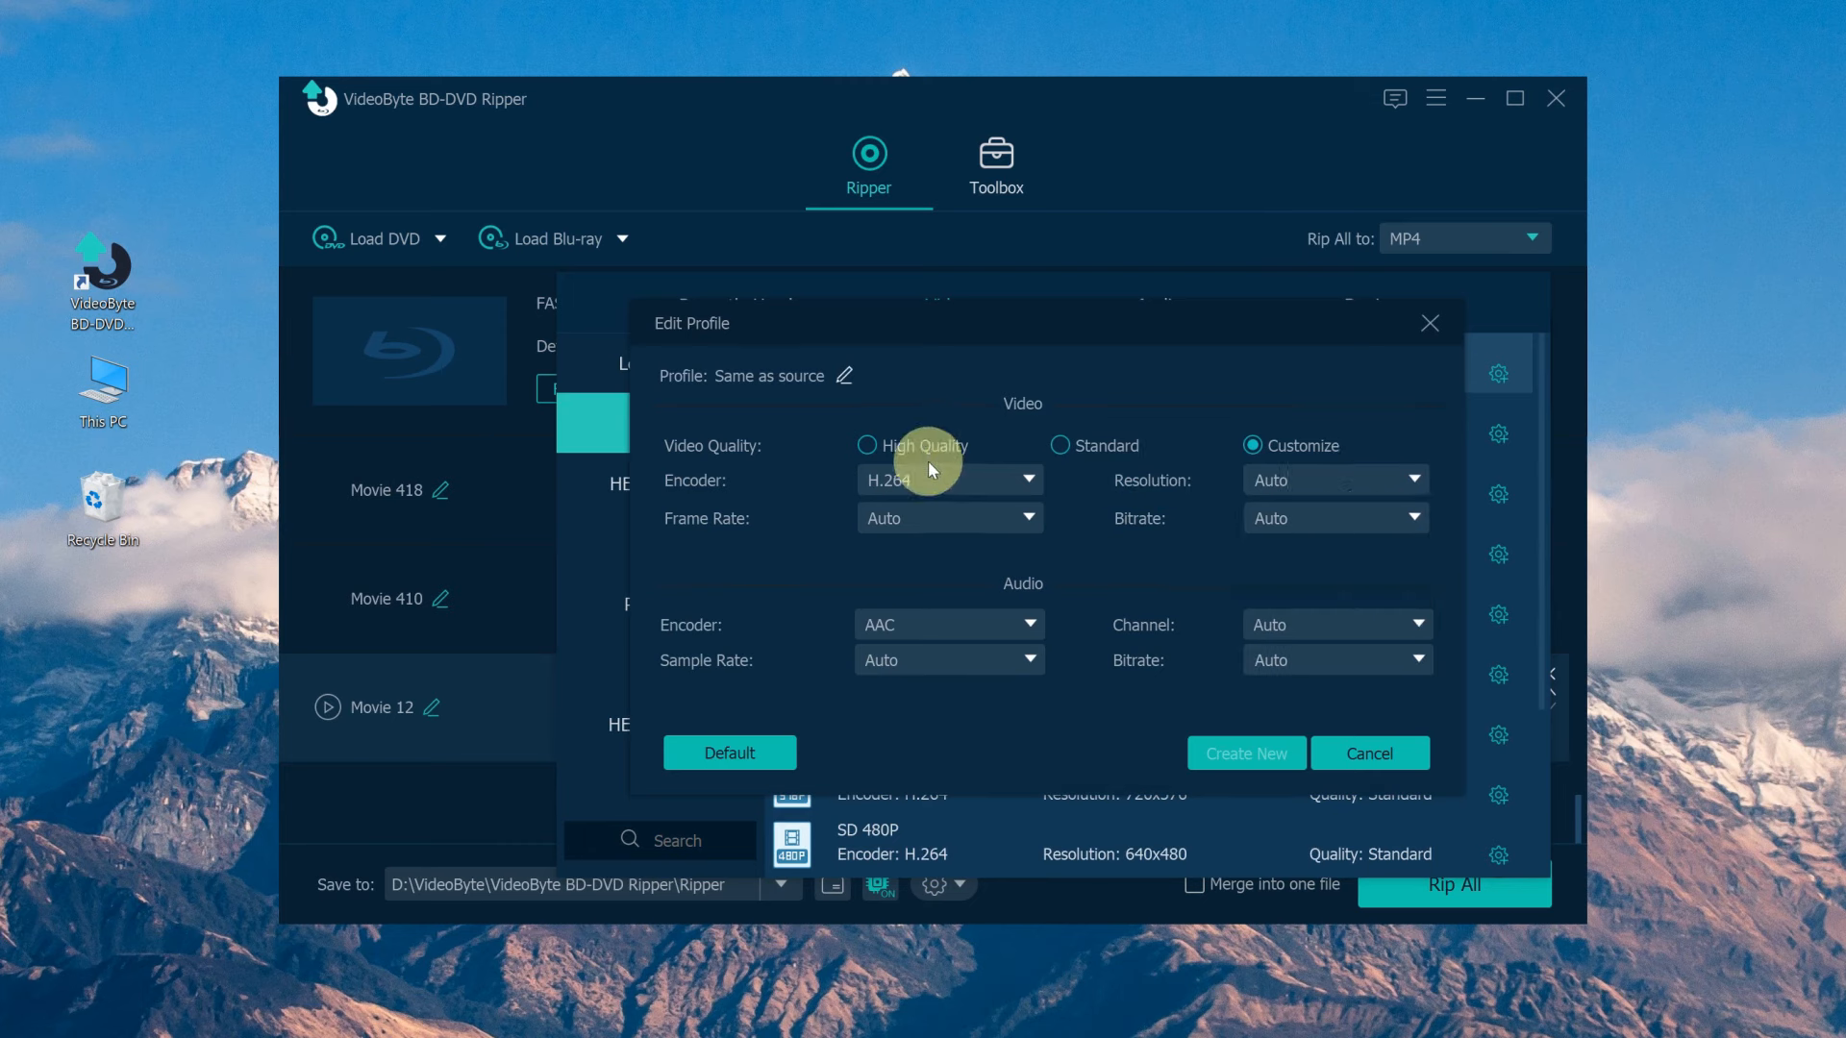
mouse_move(1134, 732)
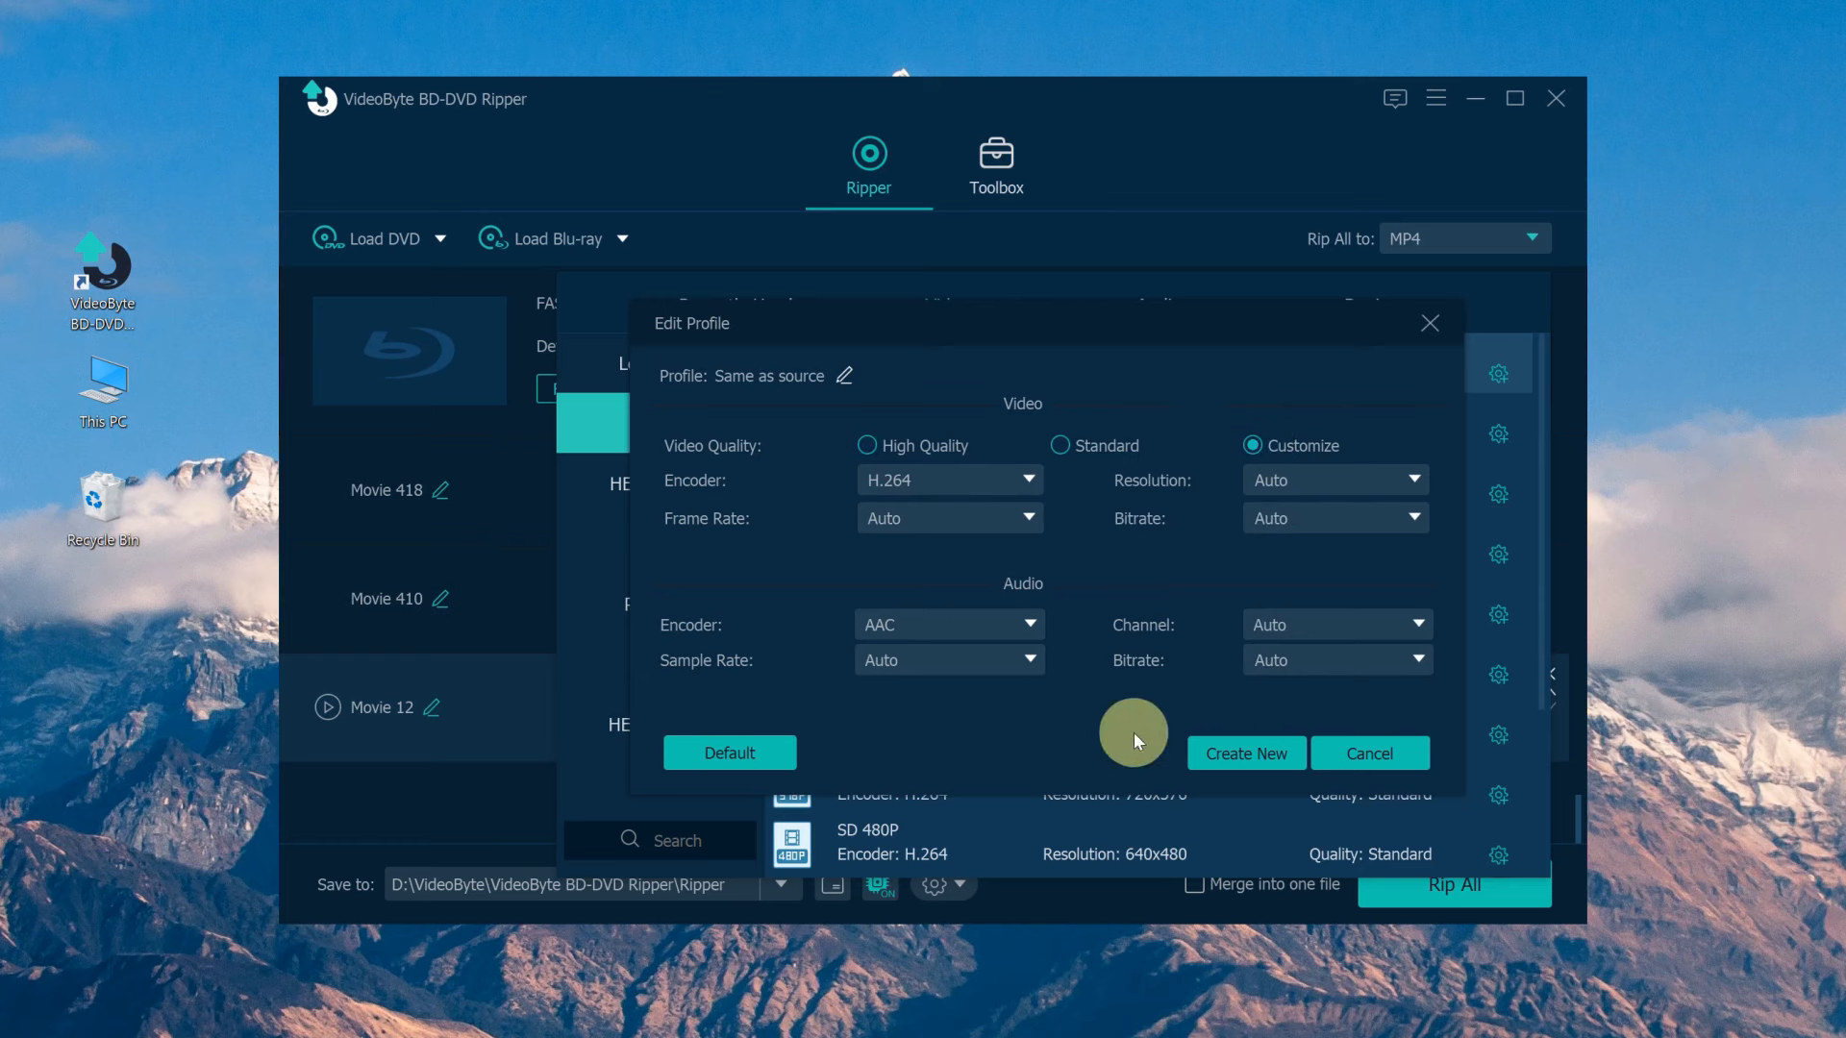
click(1369, 754)
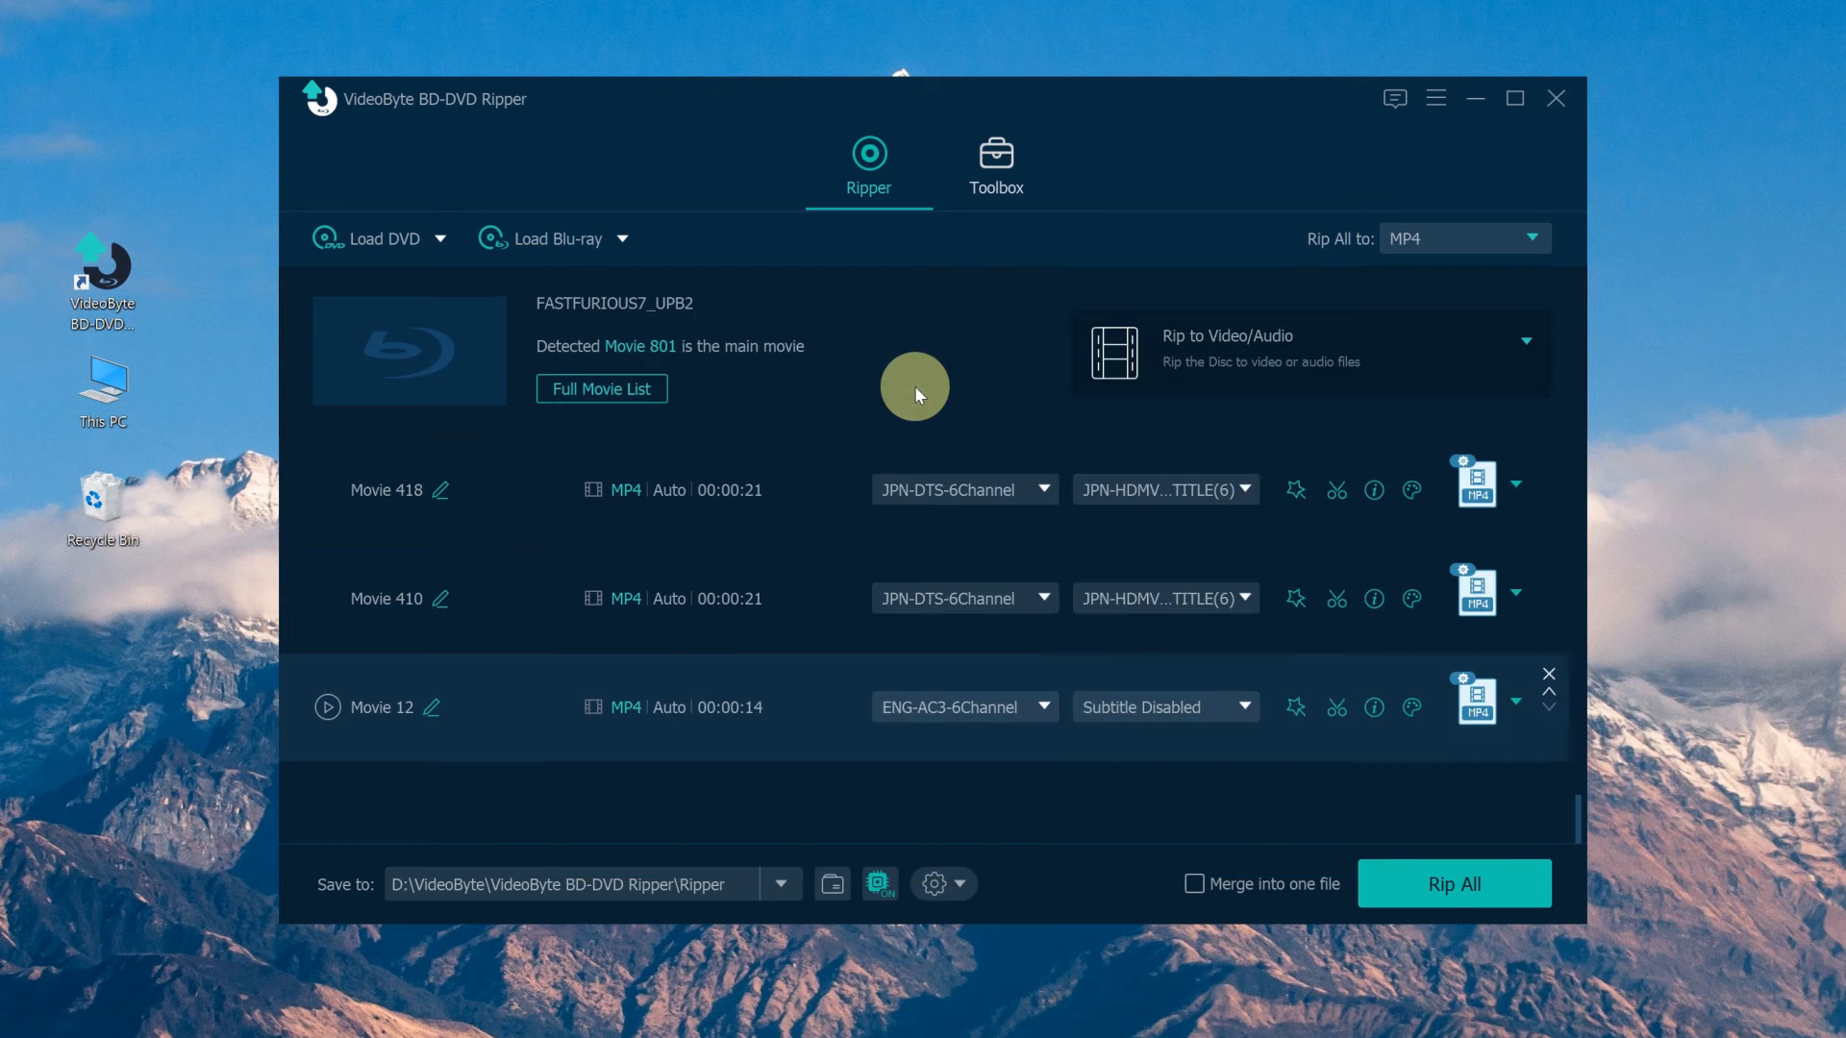
- Set the output folder to G:\VideoByte on the USB drive and rip all titles
click(780, 885)
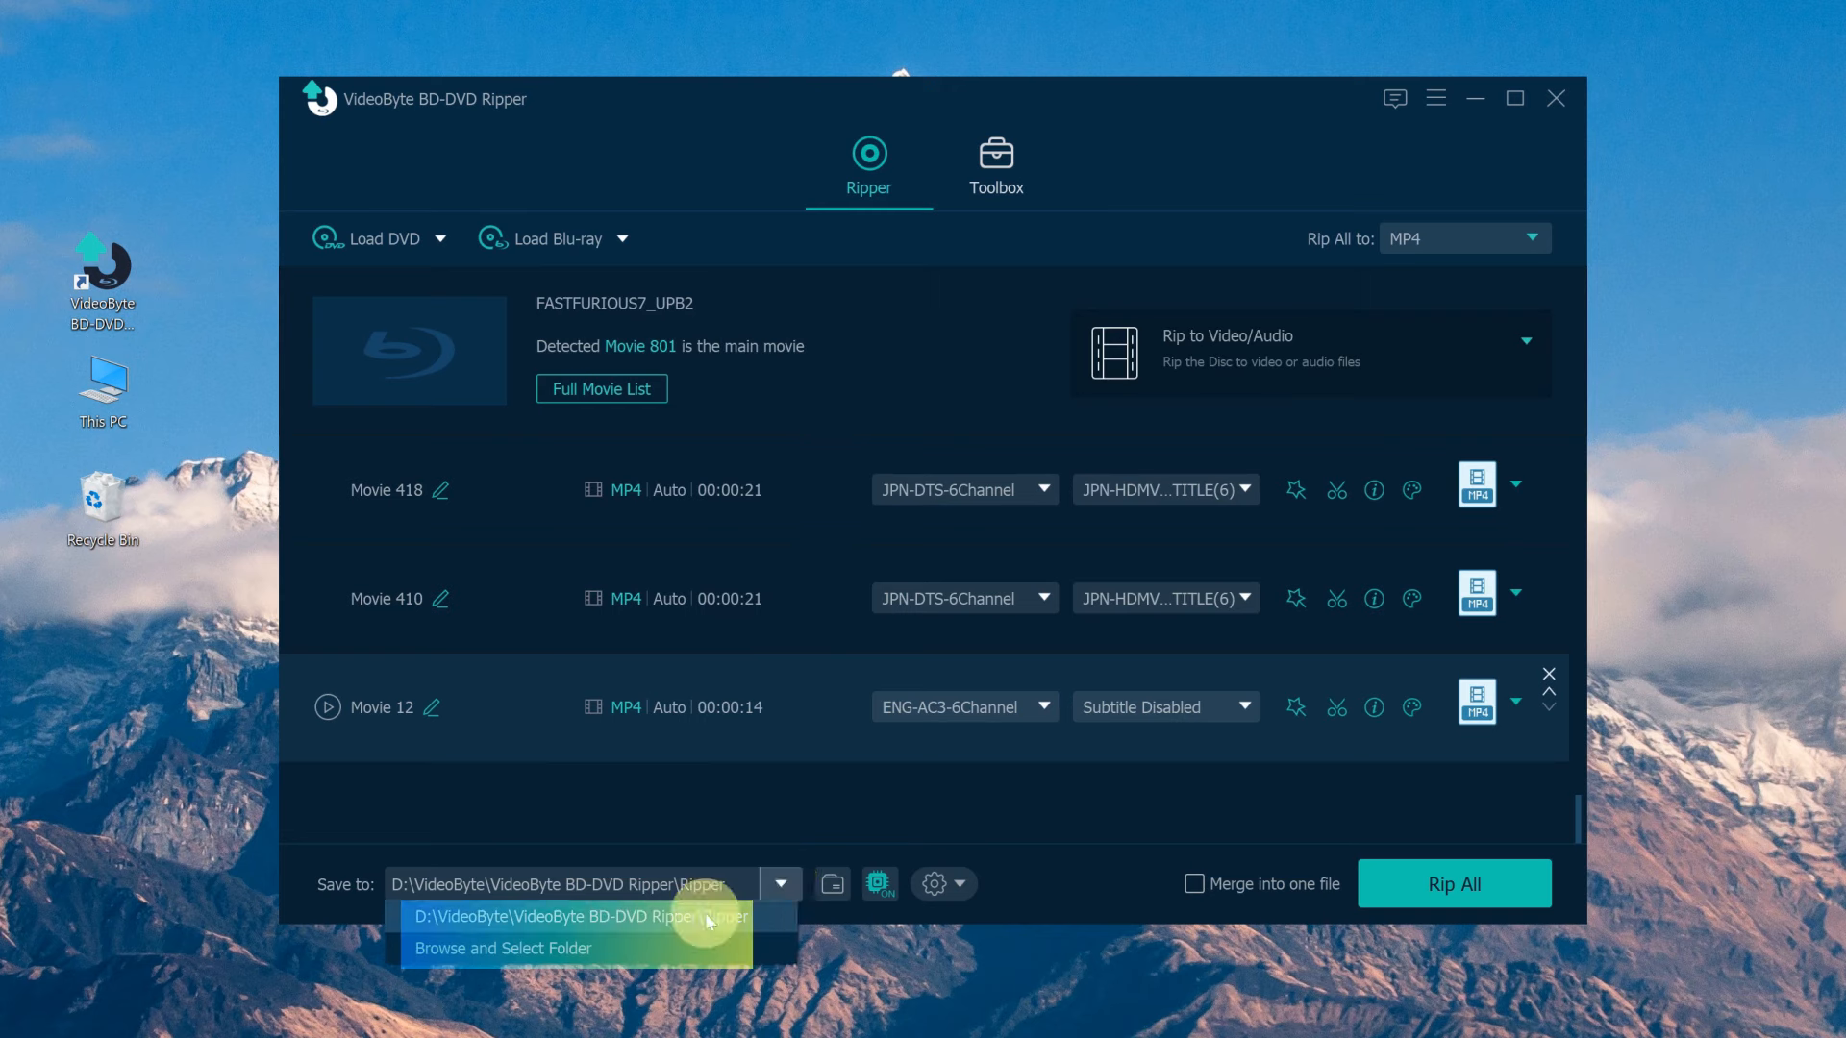
click(503, 948)
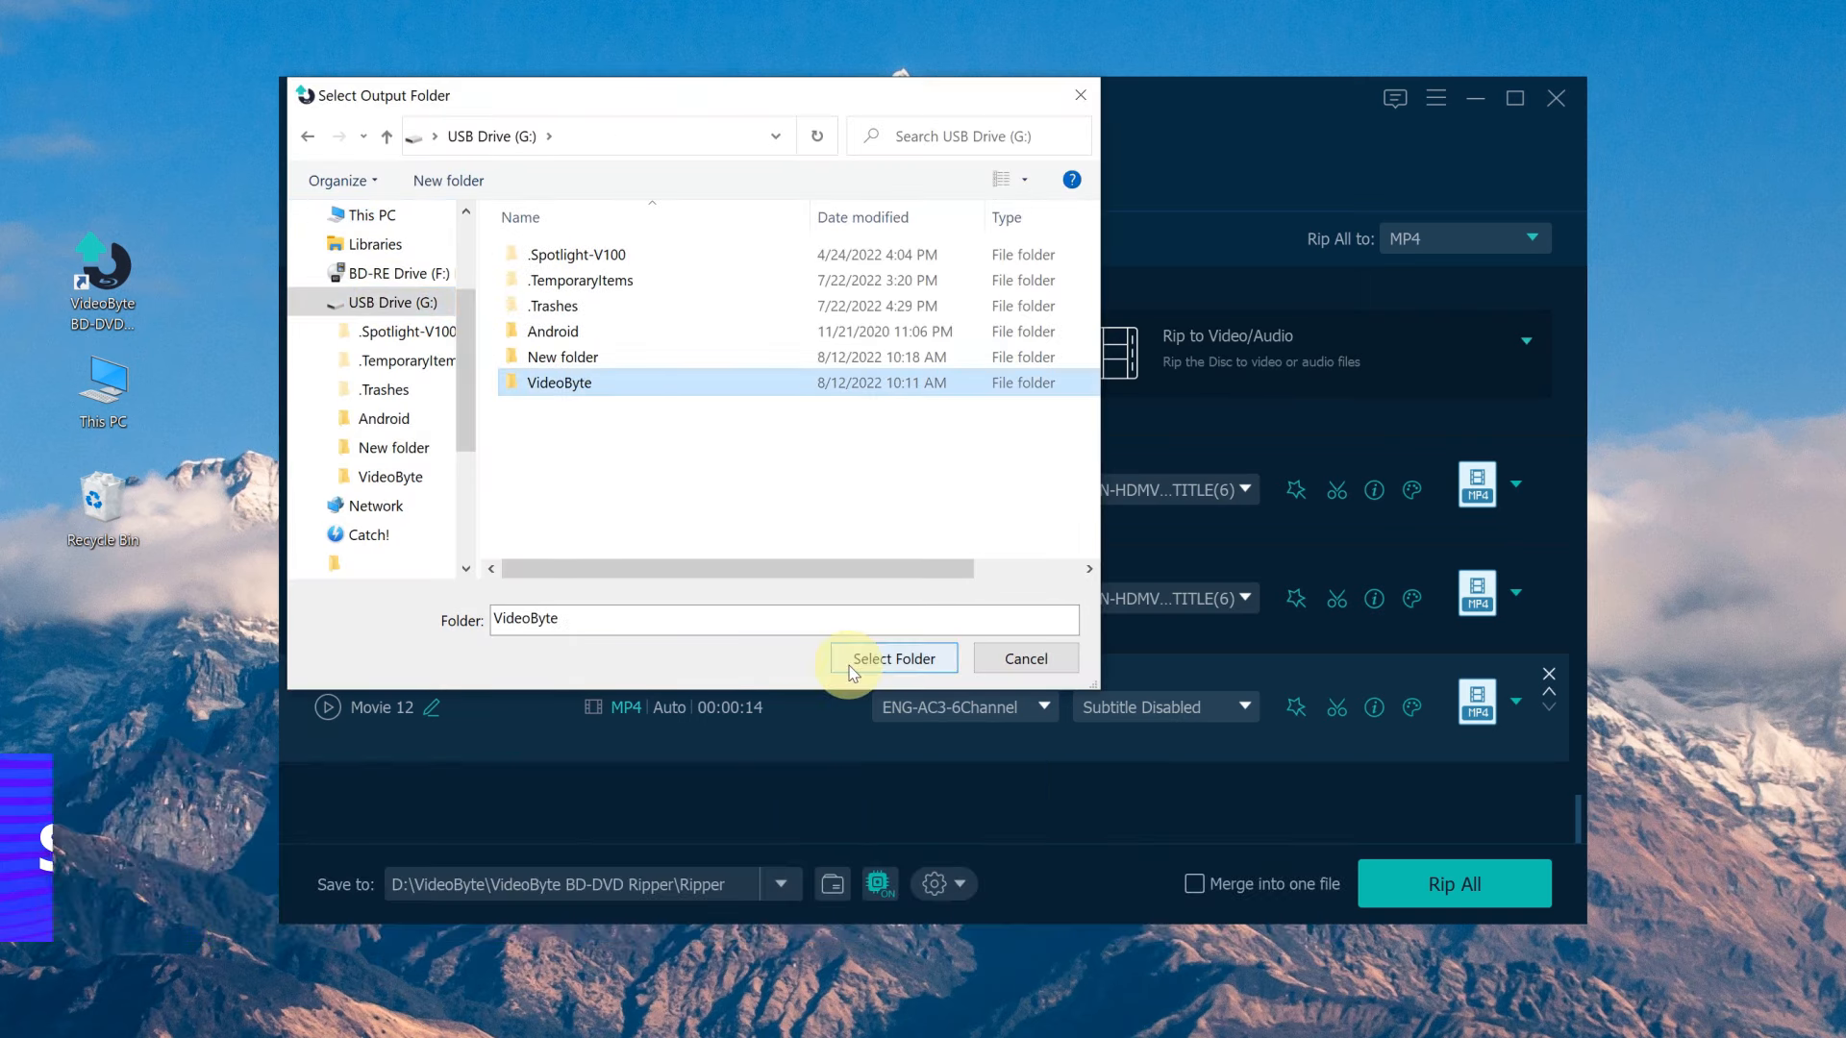
click(892, 658)
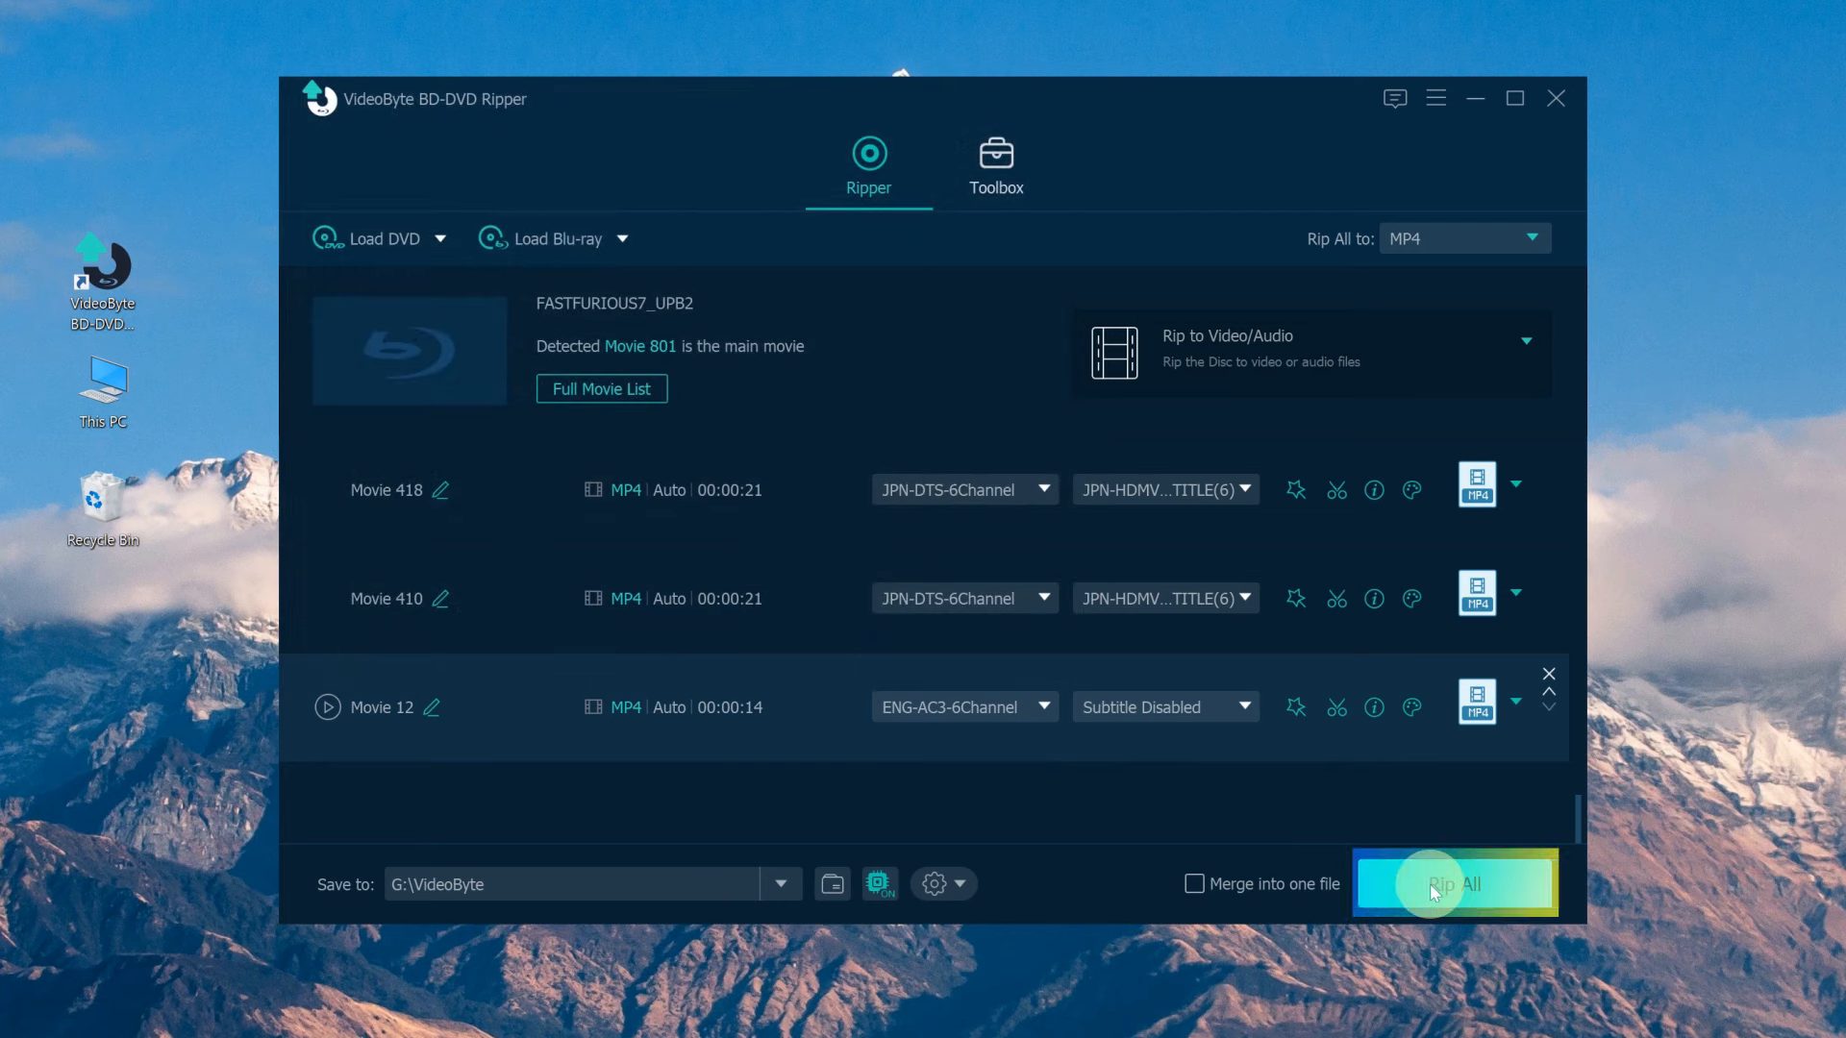
click(1454, 884)
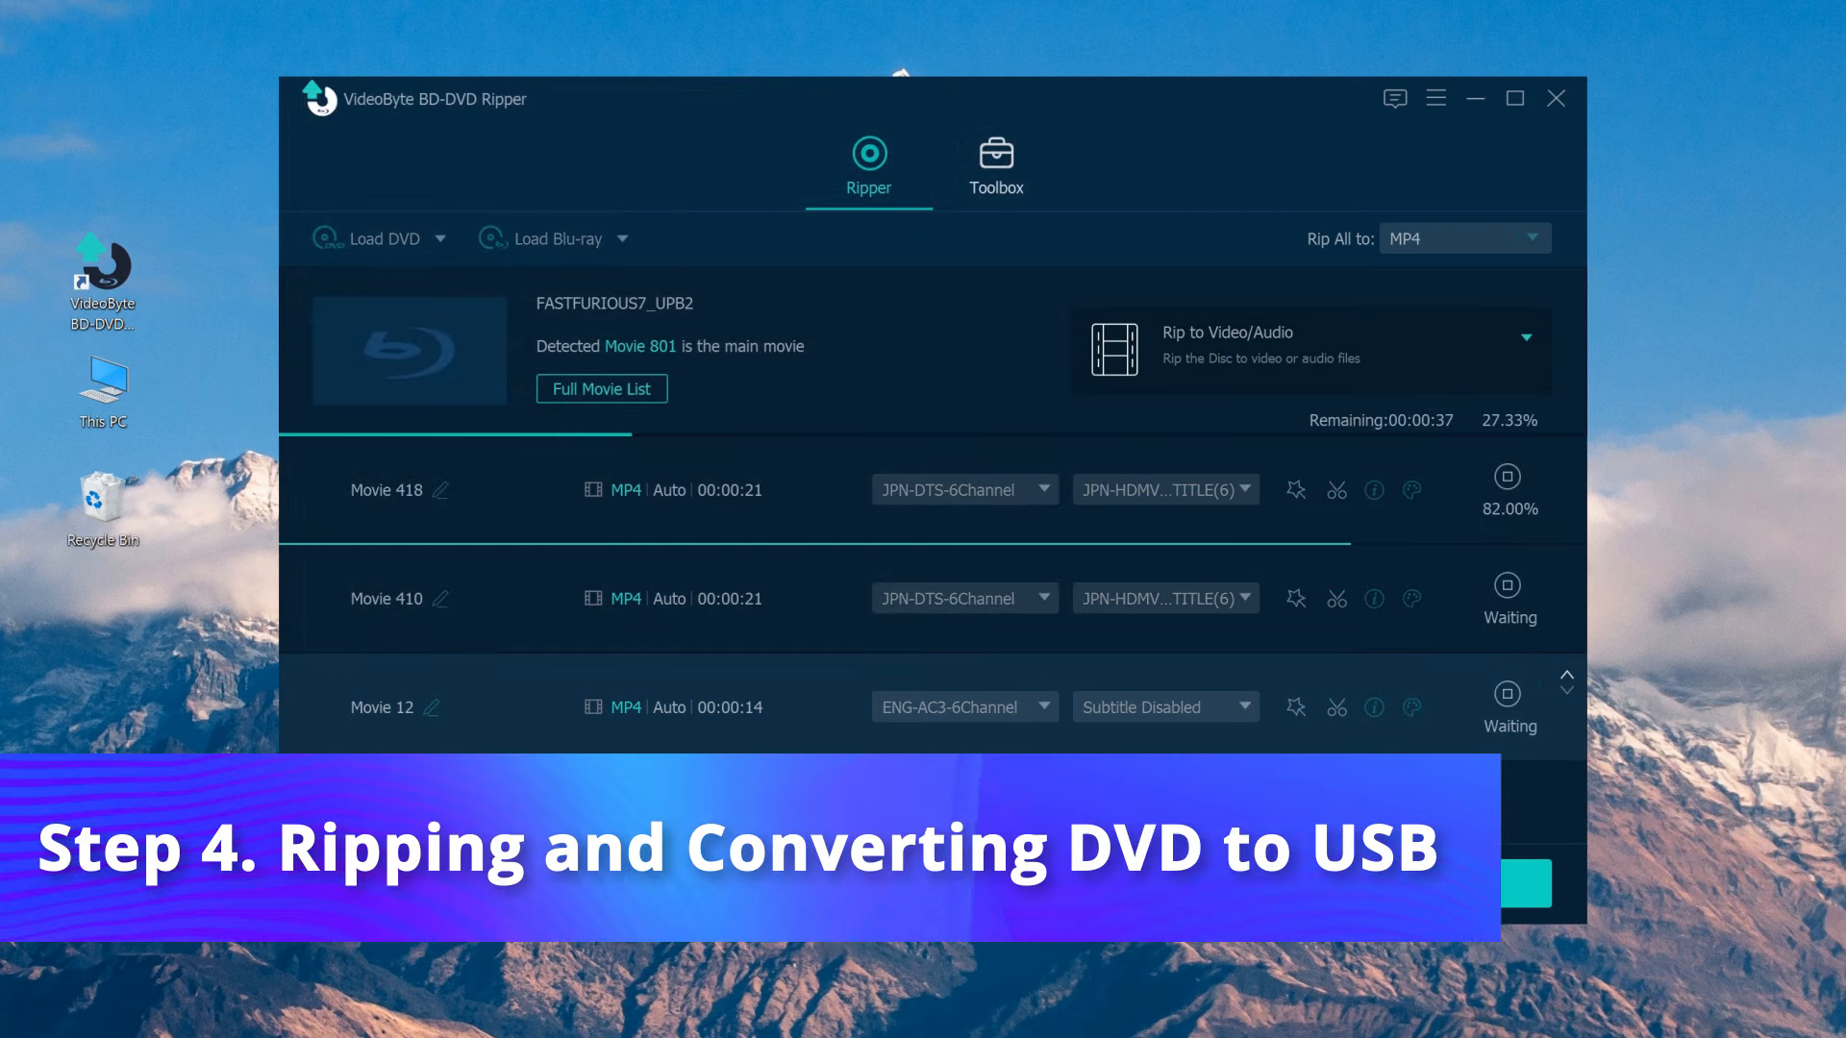